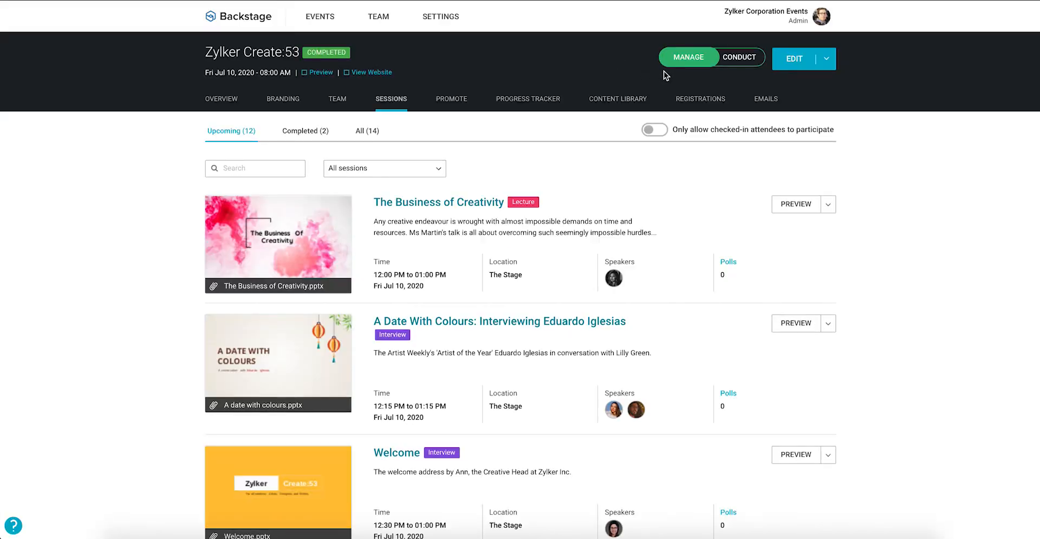
pyautogui.moveTo(688, 69)
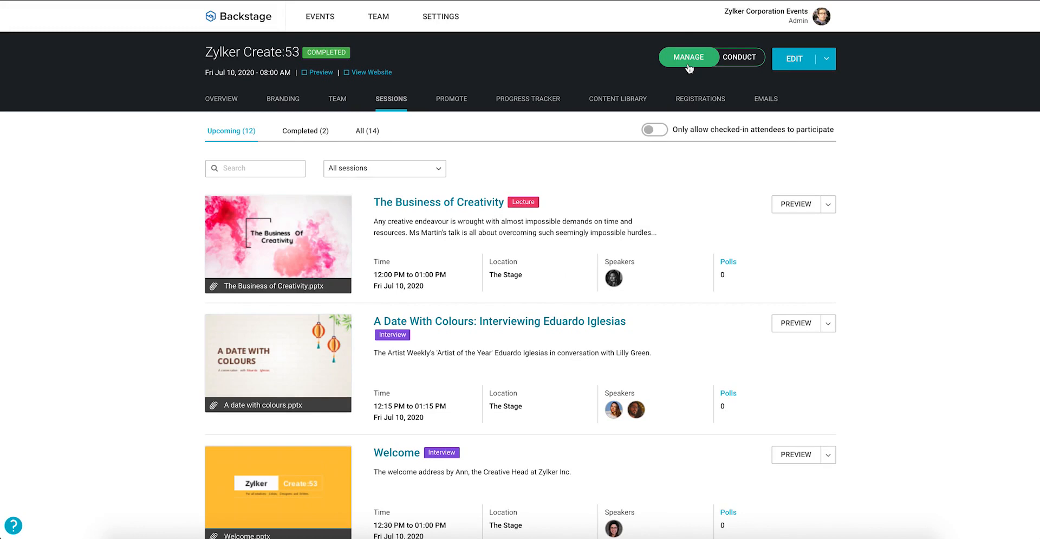
pyautogui.moveTo(433, 121)
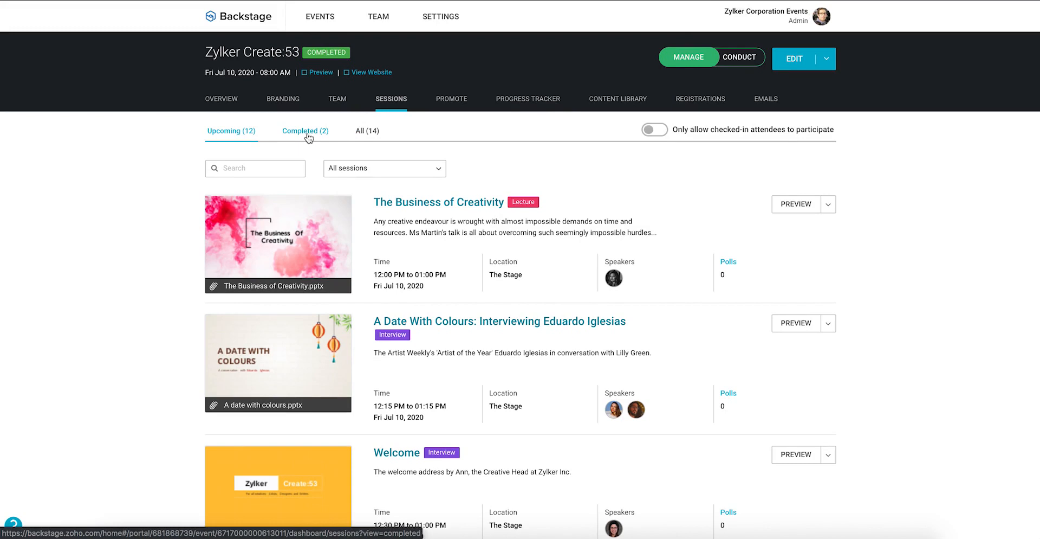
# Step: Open the Summary for completed session 'Social Media: That Overlooked Ace' (50 attendees, one hour)
pyautogui.click(305, 131)
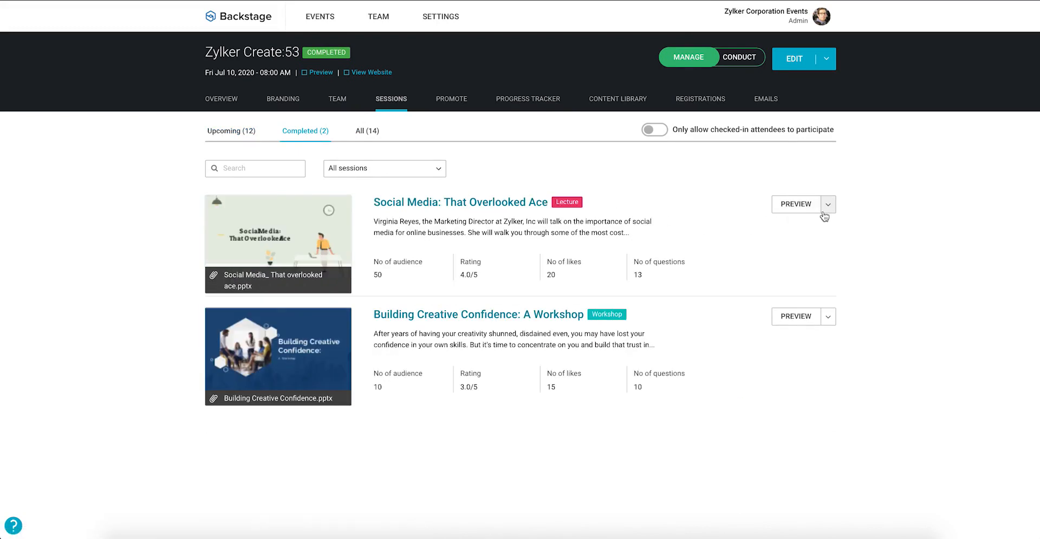
pyautogui.click(827, 204)
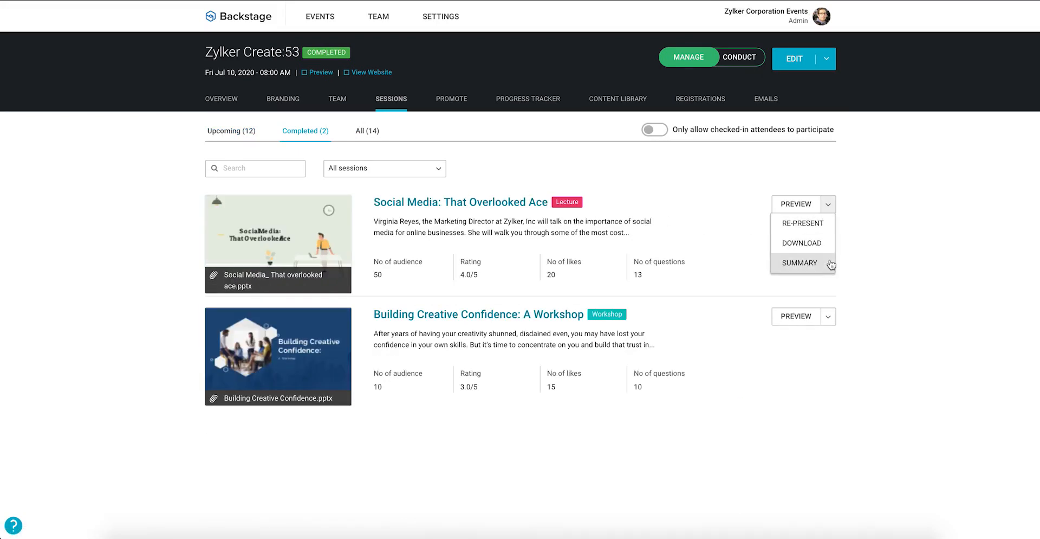
pyautogui.click(798, 262)
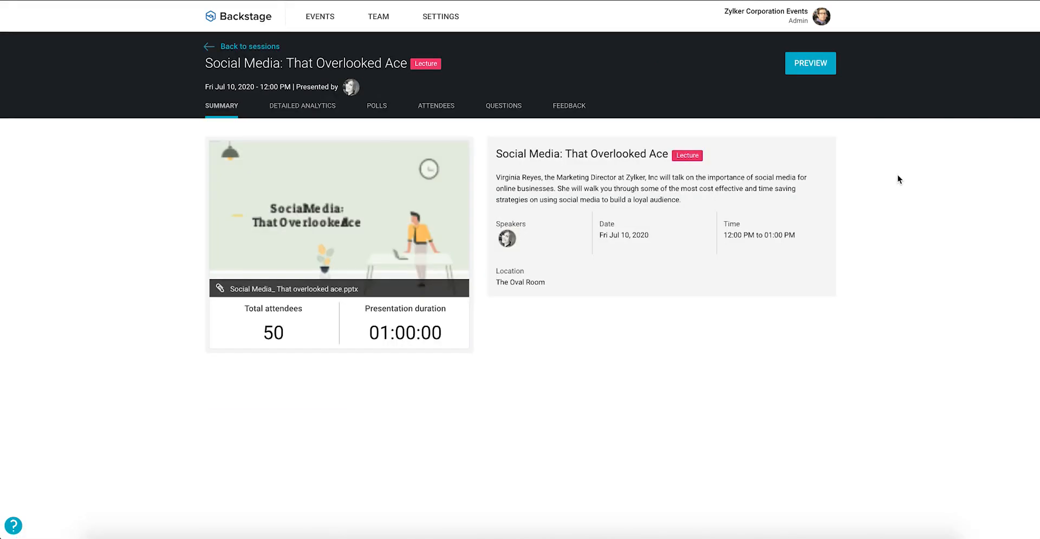
# Step: Scroll through Detailed Analytics, then view the product marketing poll results (Email leads 60%)
pyautogui.click(302, 106)
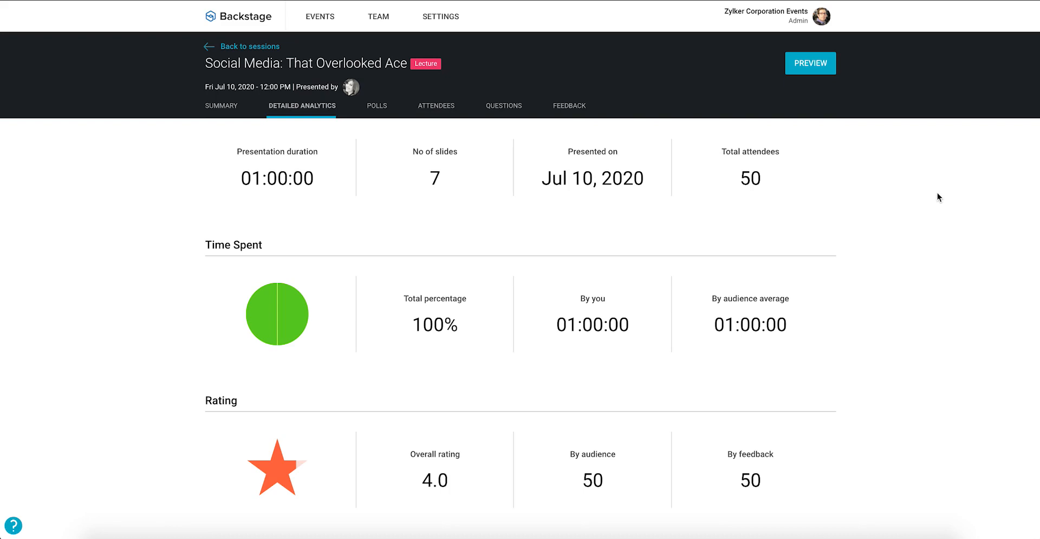
pyautogui.scroll(-3)
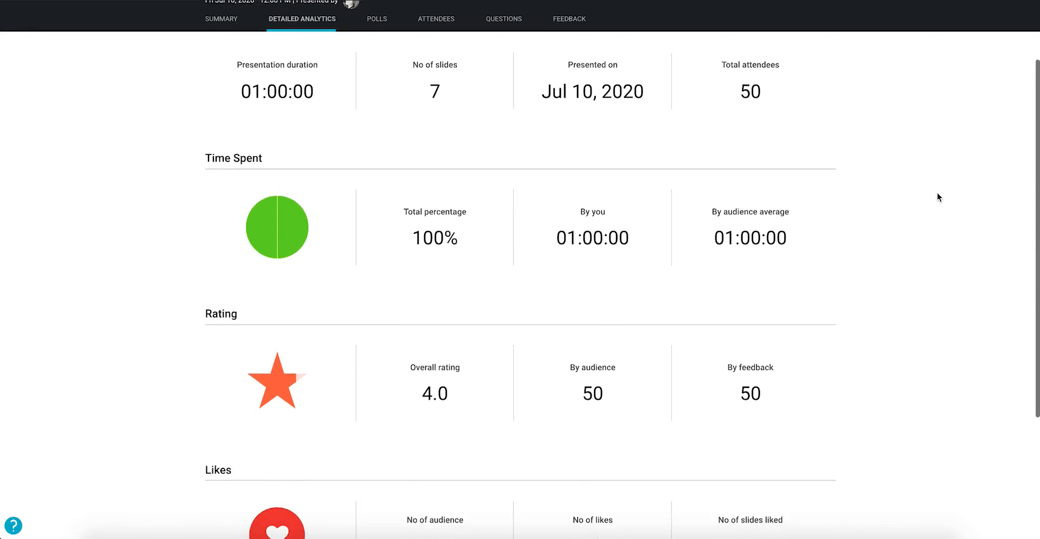
pyautogui.scroll(-3)
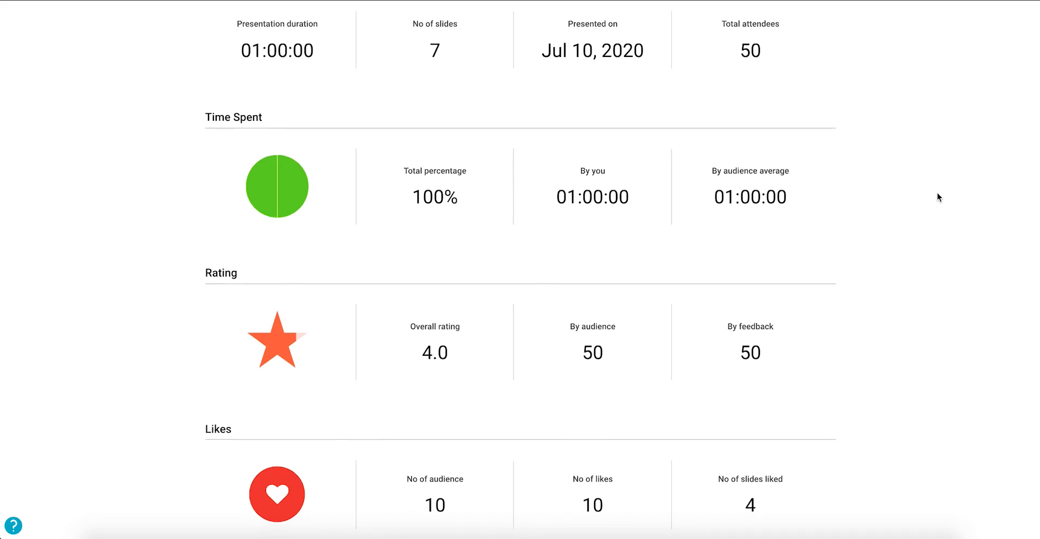
pyautogui.scroll(-3)
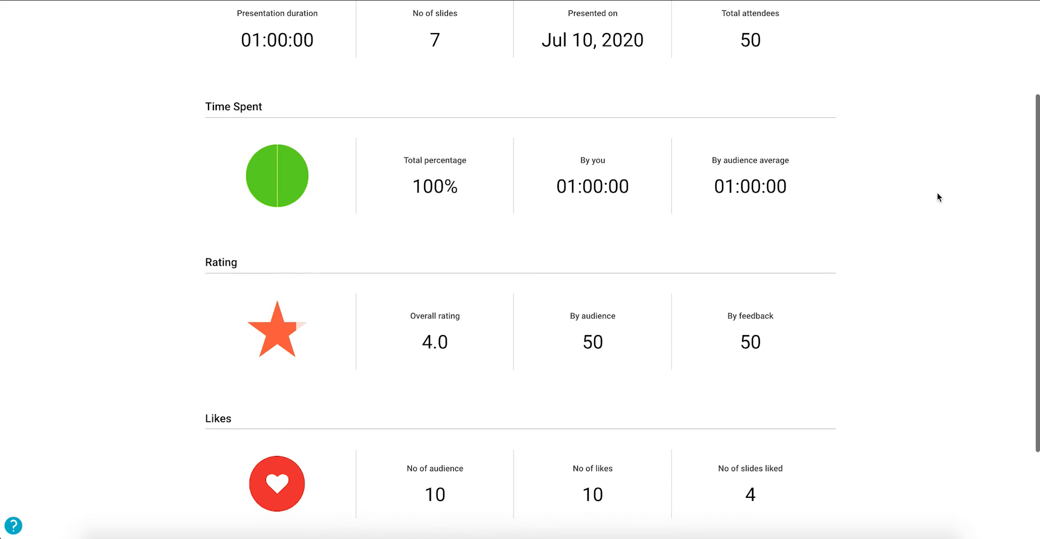
pyautogui.scroll(-3)
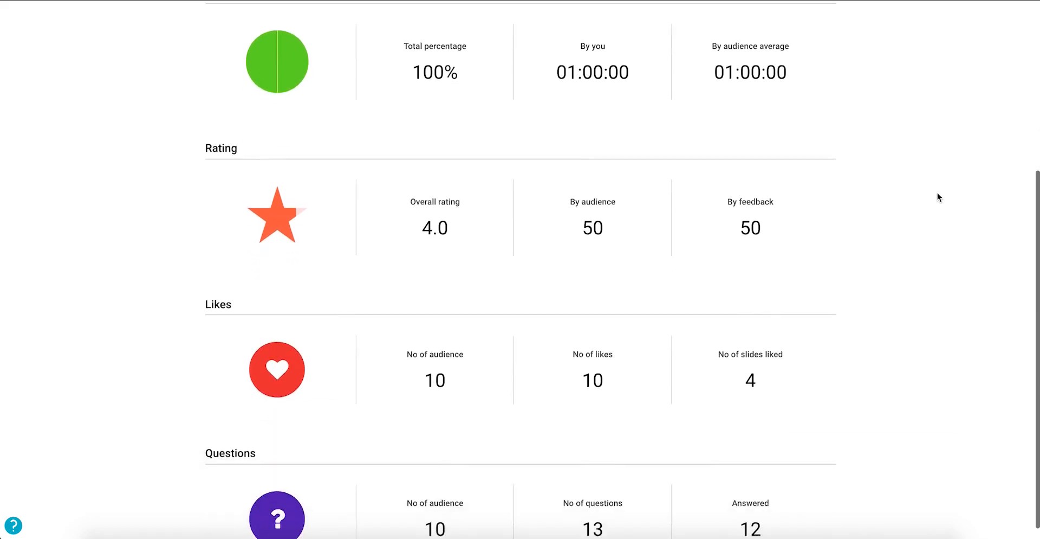
pyautogui.scroll(-3)
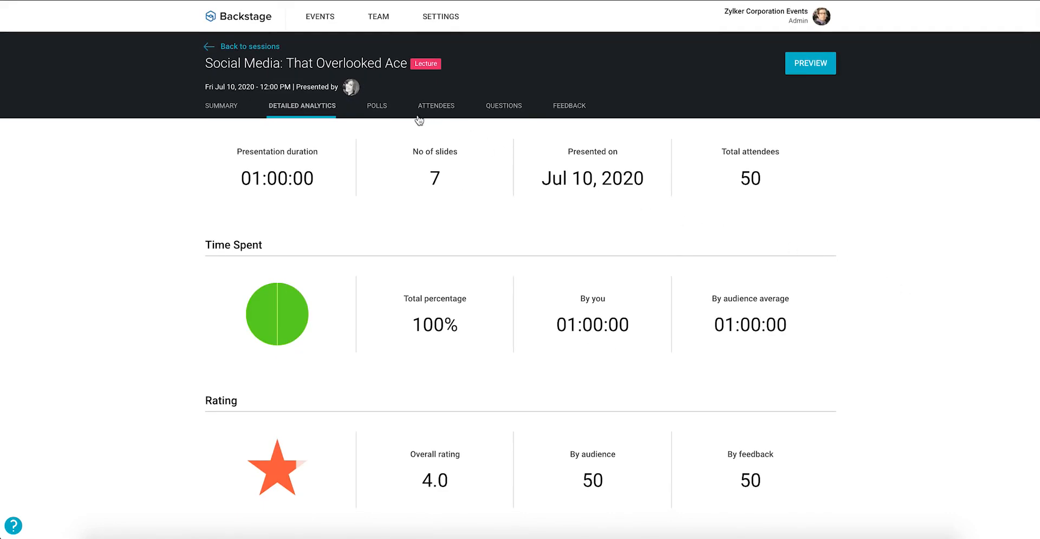
pyautogui.click(376, 106)
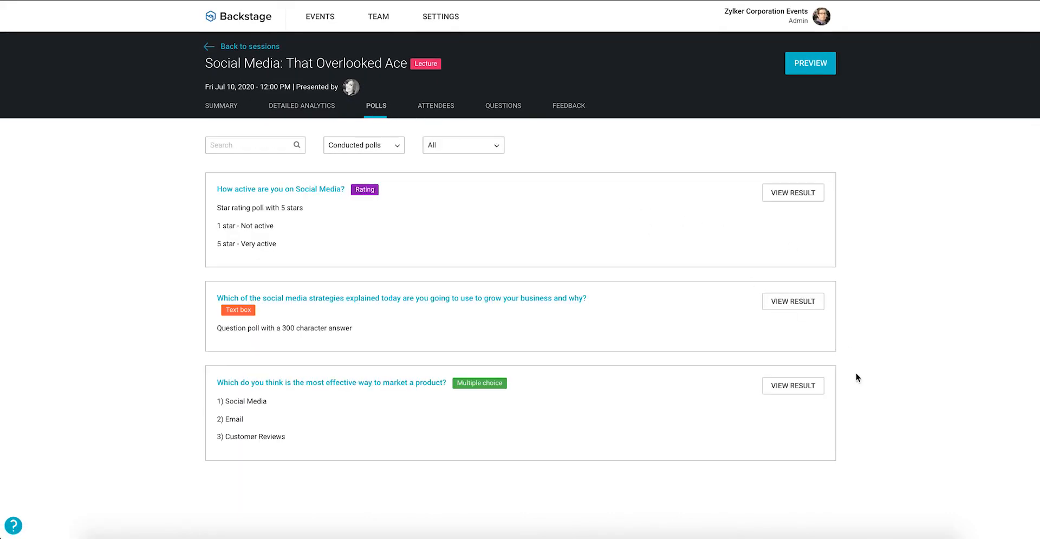
pyautogui.click(793, 384)
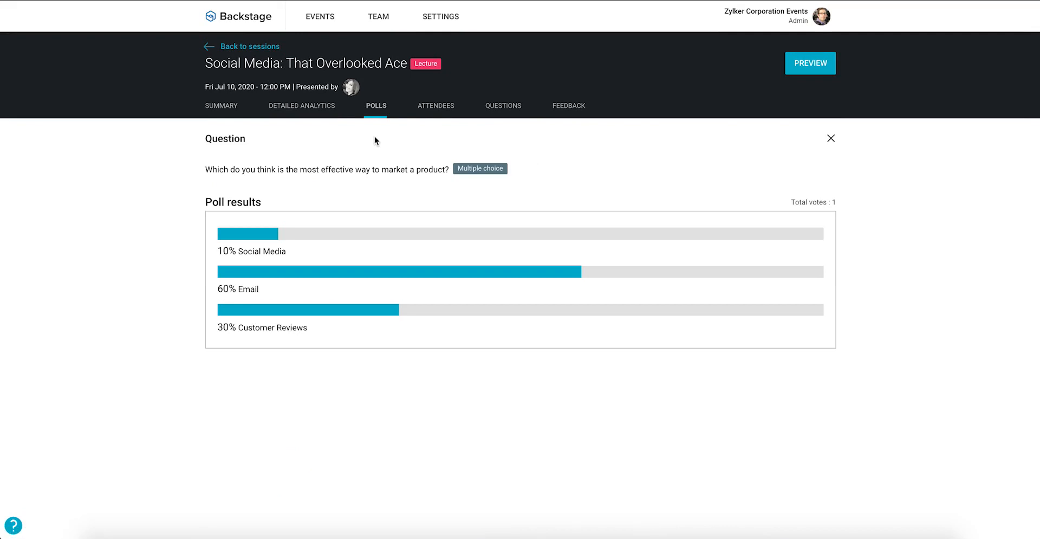
pyautogui.moveTo(399, 133)
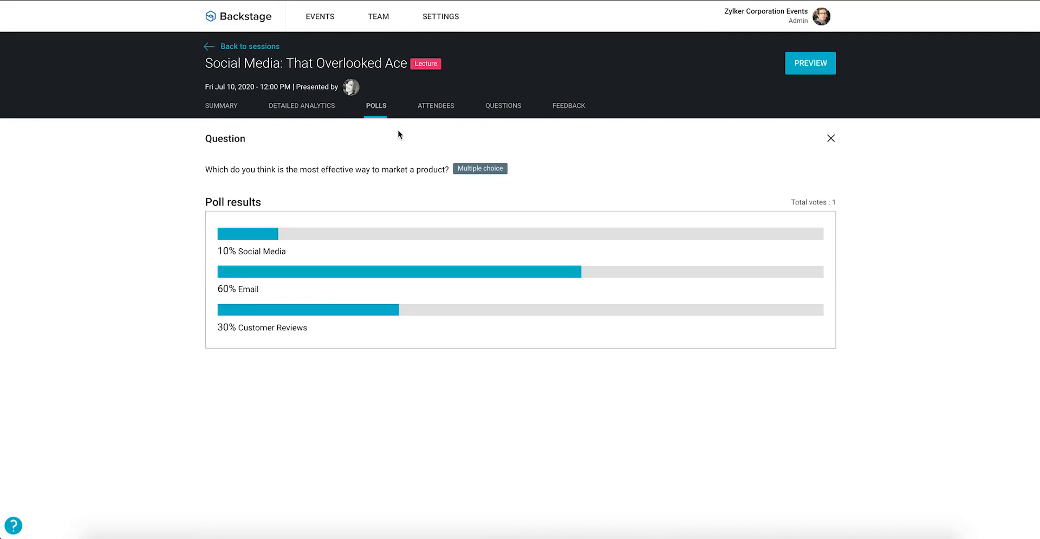
# Step: Review attendees, 12 answered and 1 unanswered questions, then the attendee feedback ratings
pyautogui.click(436, 105)
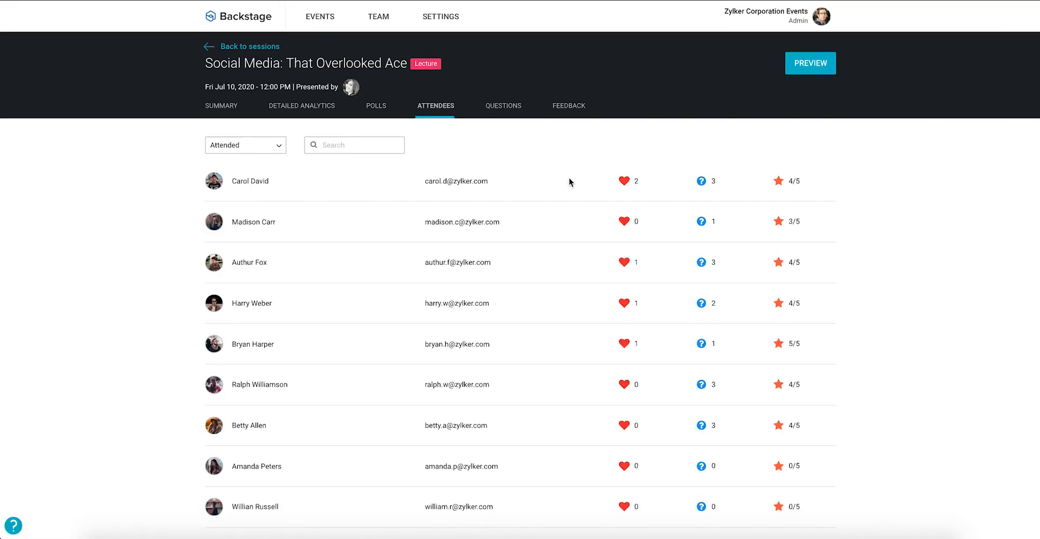
pyautogui.moveTo(528, 149)
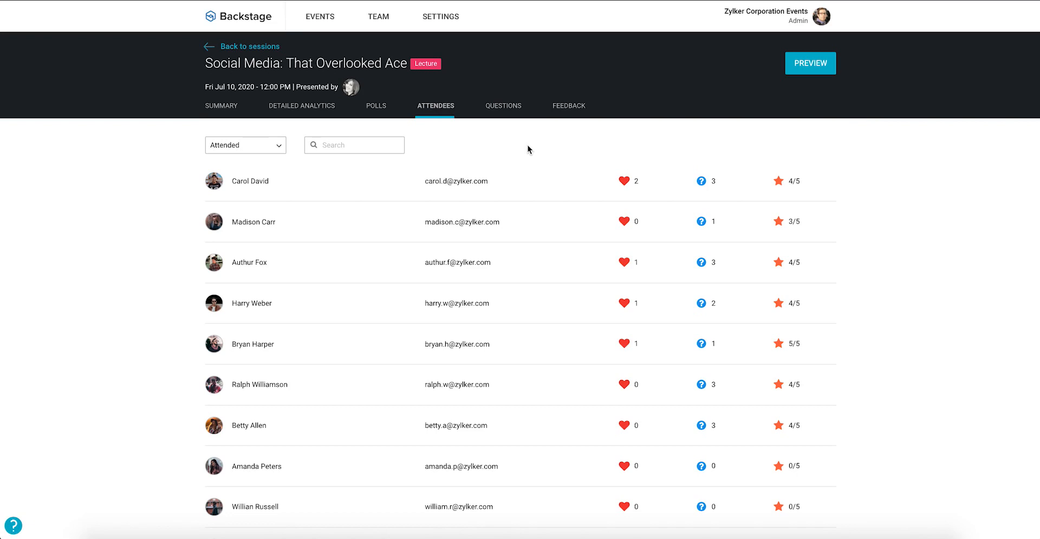
pyautogui.moveTo(627, 192)
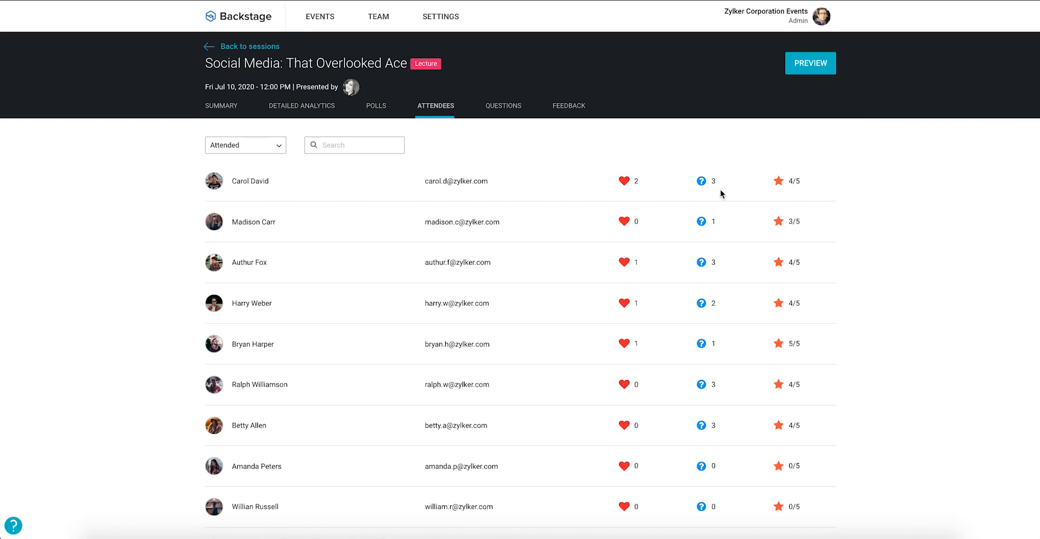
pyautogui.moveTo(853, 154)
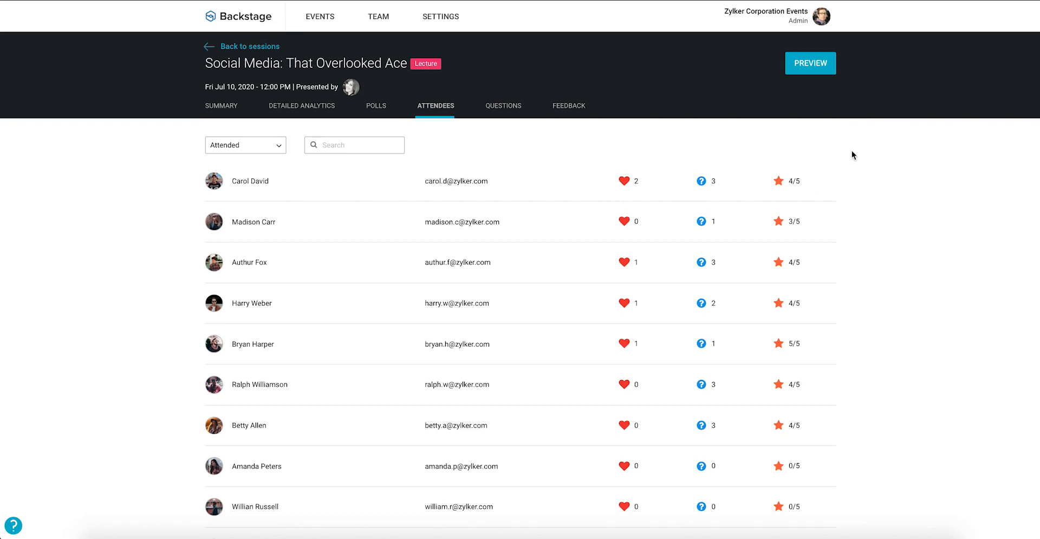
pyautogui.moveTo(580, 132)
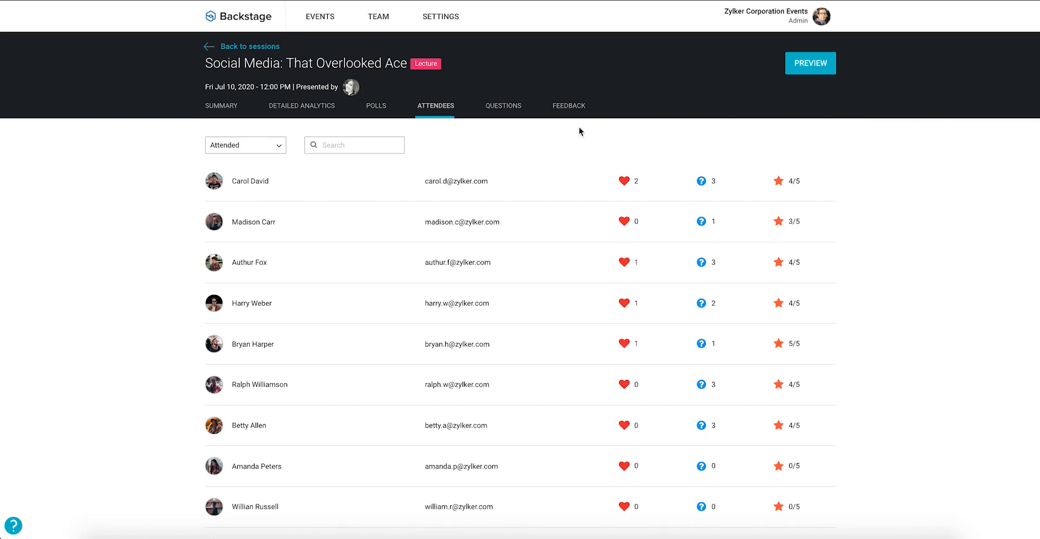
pyautogui.click(503, 105)
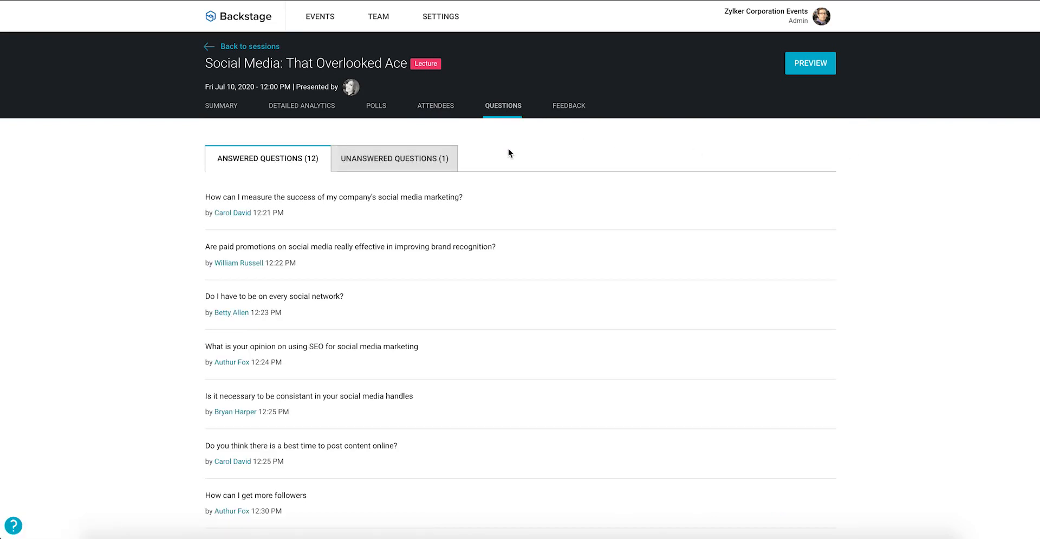
pyautogui.moveTo(511, 147)
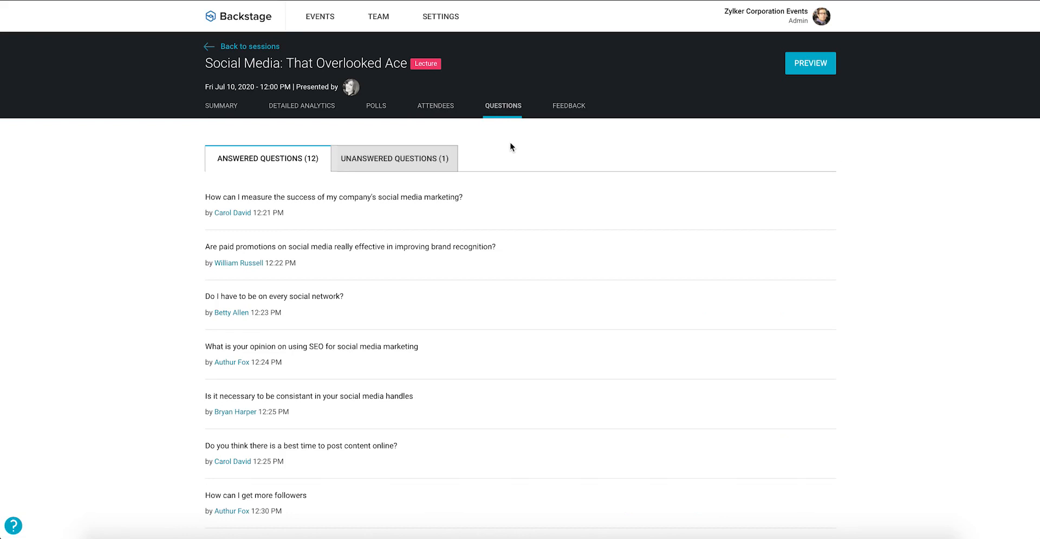
pyautogui.click(394, 158)
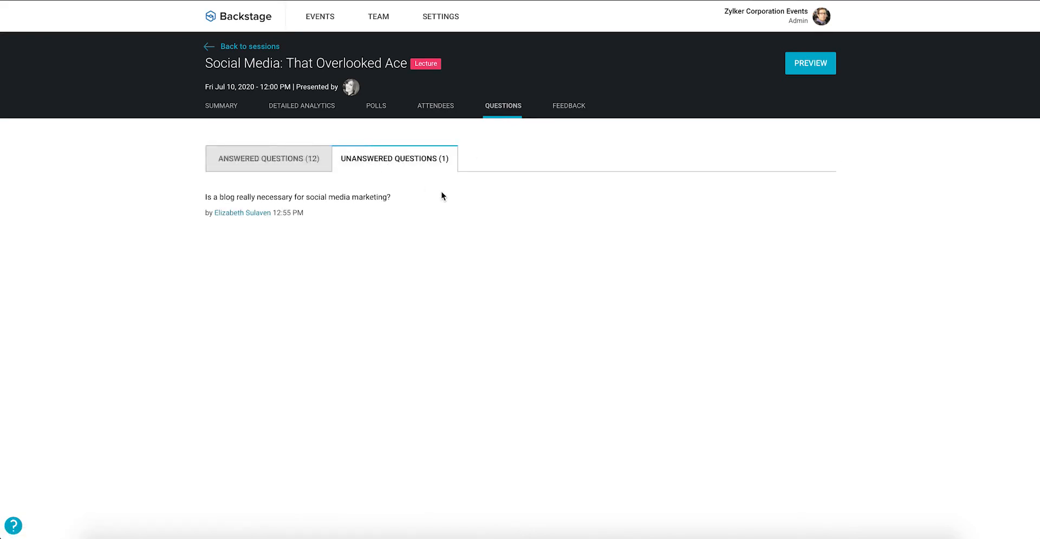
pyautogui.click(568, 106)
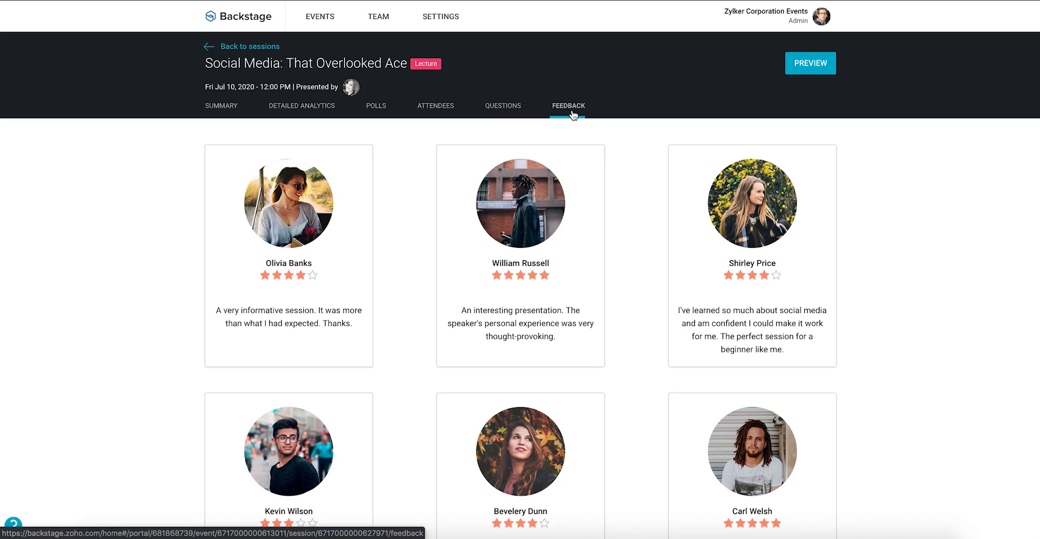